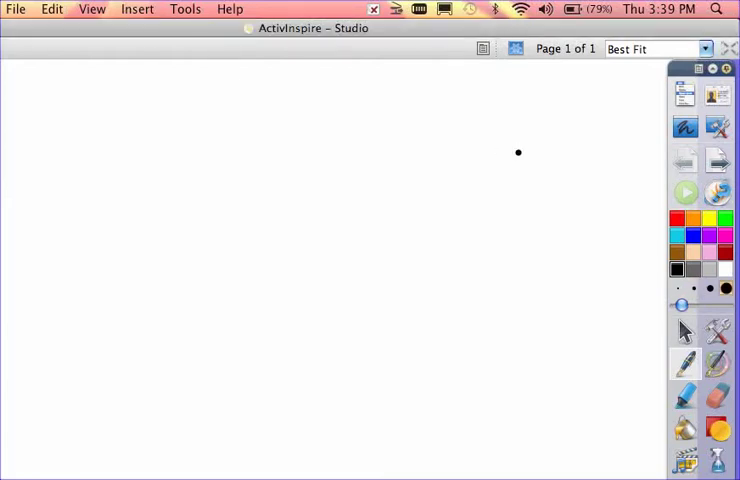
- Draw a black pen arrow on the blank page pointing toward the right-side toolbox
{"action": "left_click_drag", "start_coordinate": [517, 152], "coordinate": [655, 125]}
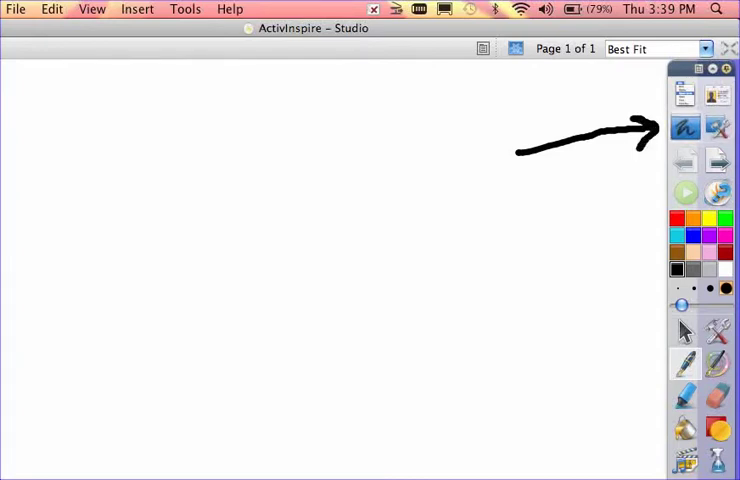
{"action": "mouse_move", "coordinate": [684, 128]}
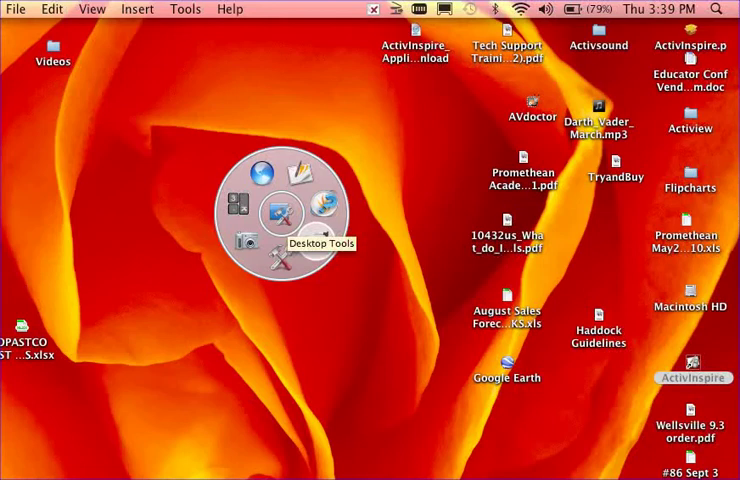
{"action": "mouse_move", "coordinate": [232, 203]}
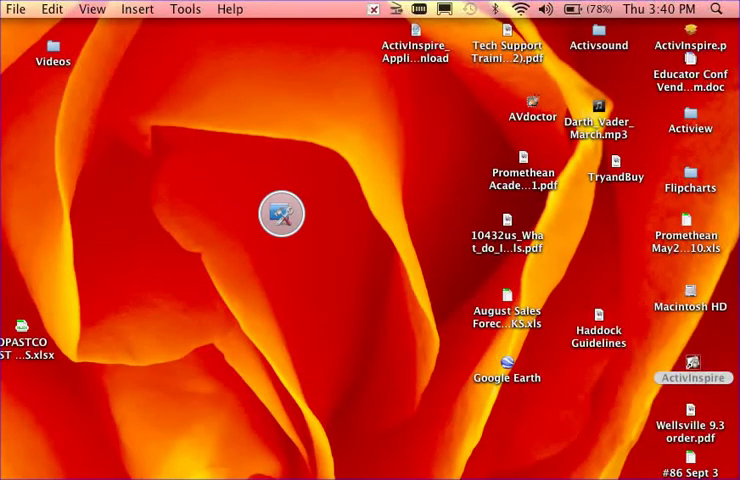
- Take a freehand snapshot of a desktop region with two file icons onto the page
{"action": "left_click", "coordinate": [282, 213]}
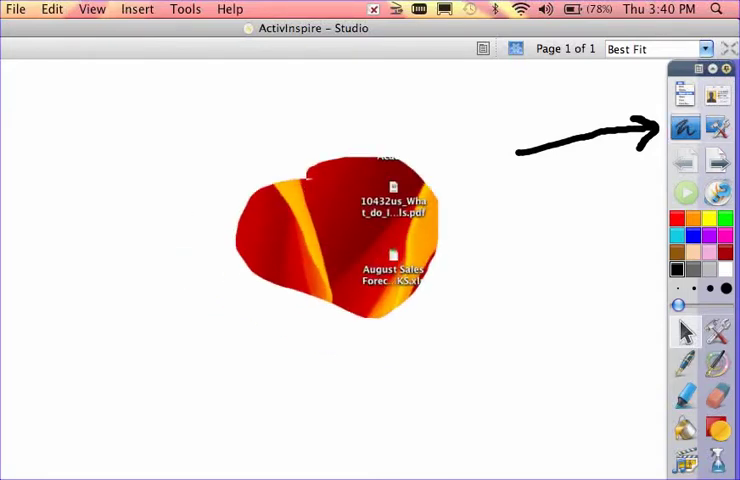
{"action": "mouse_move", "coordinate": [685, 127]}
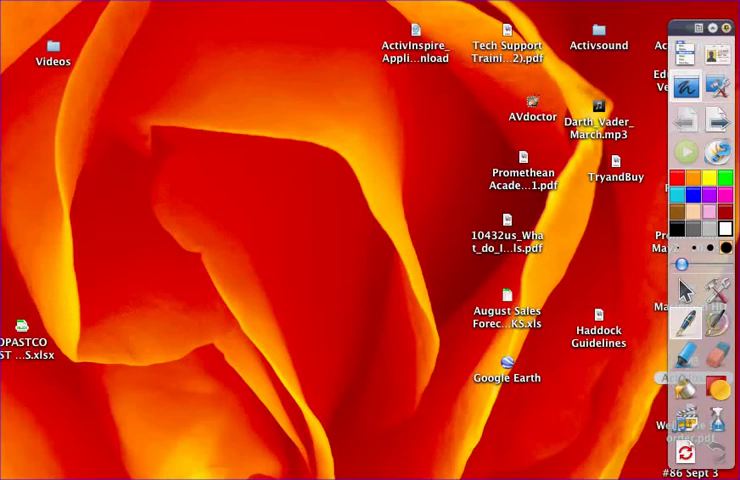
- Scribble white annotations over the desktop overlay and open the Clear options
{"action": "left_click_drag", "start_coordinate": [455, 165], "coordinate": [320, 310]}
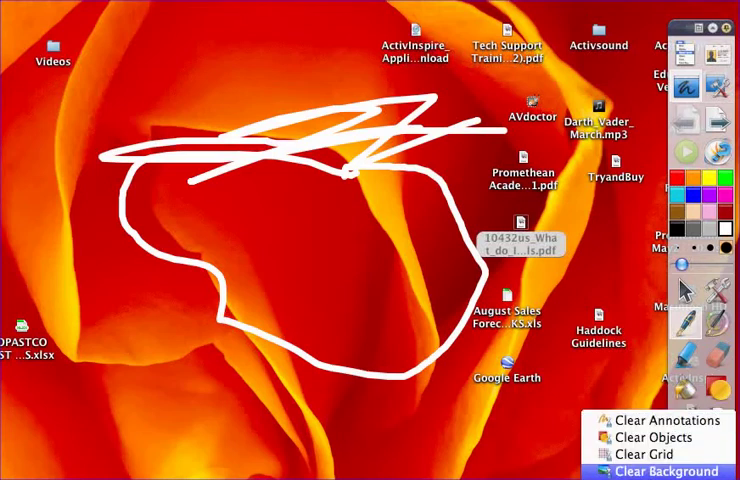
{"action": "left_click", "coordinate": [664, 420]}
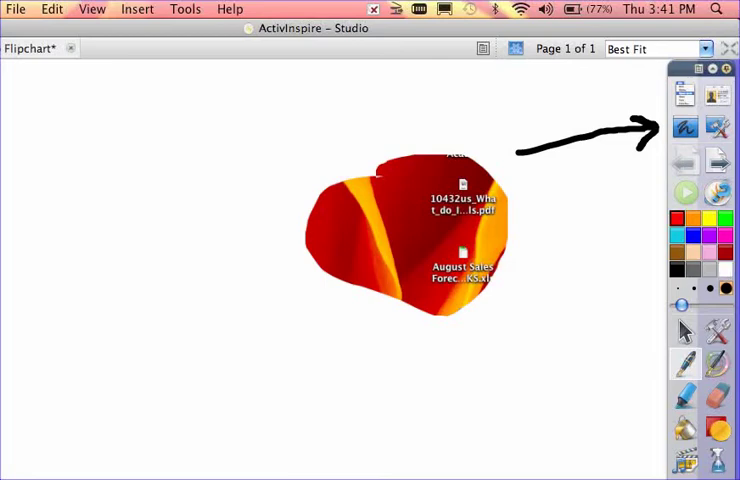
- Draw a red arrow above the black one and open the Main Menu command list
{"action": "left_click_drag", "start_coordinate": [540, 95], "coordinate": [655, 63]}
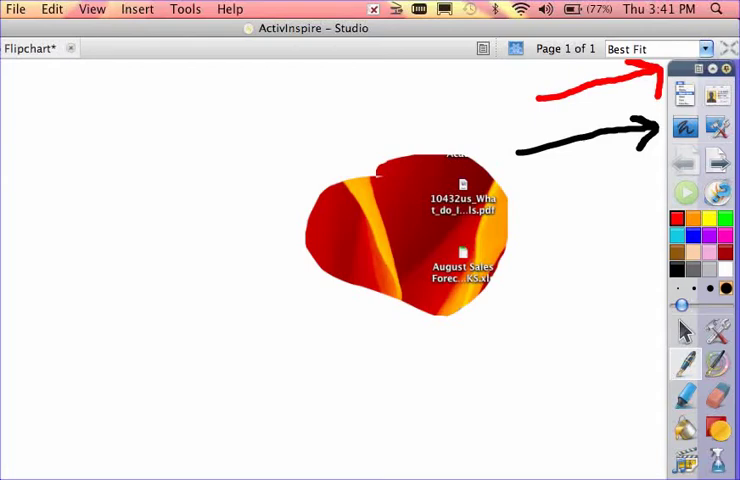
{"action": "mouse_move", "coordinate": [713, 68]}
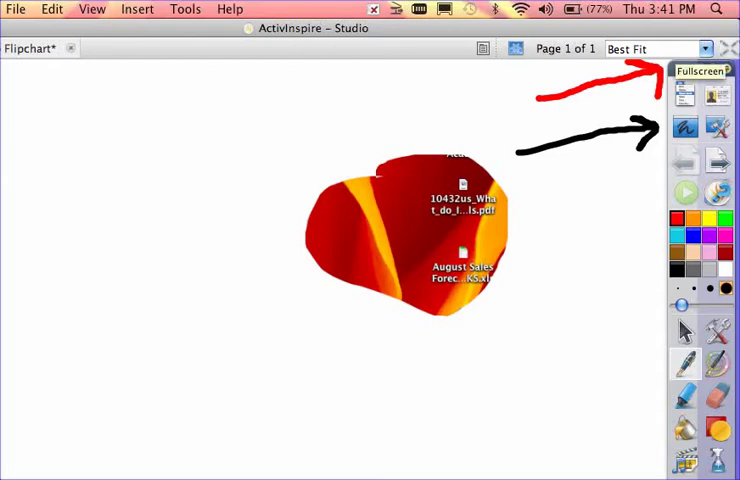
{"action": "left_click", "coordinate": [703, 70]}
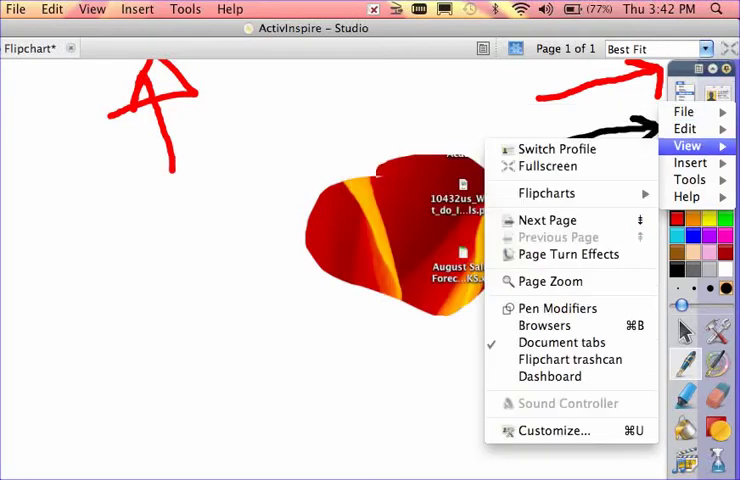
{"action": "mouse_move", "coordinate": [548, 166]}
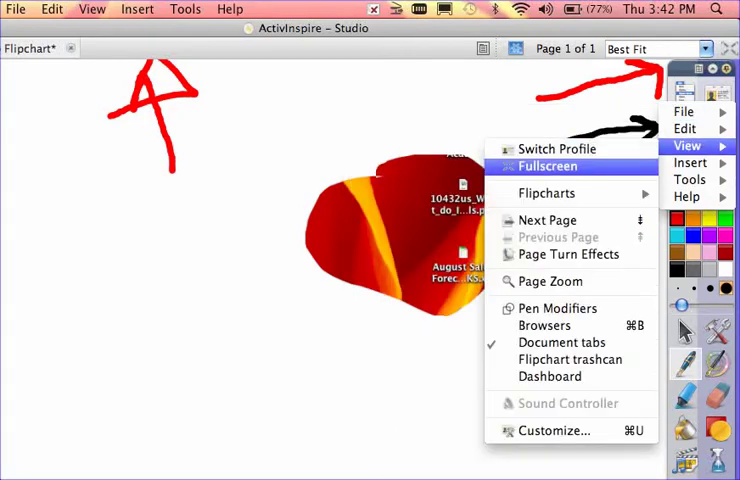
{"action": "mouse_move", "coordinate": [548, 166]}
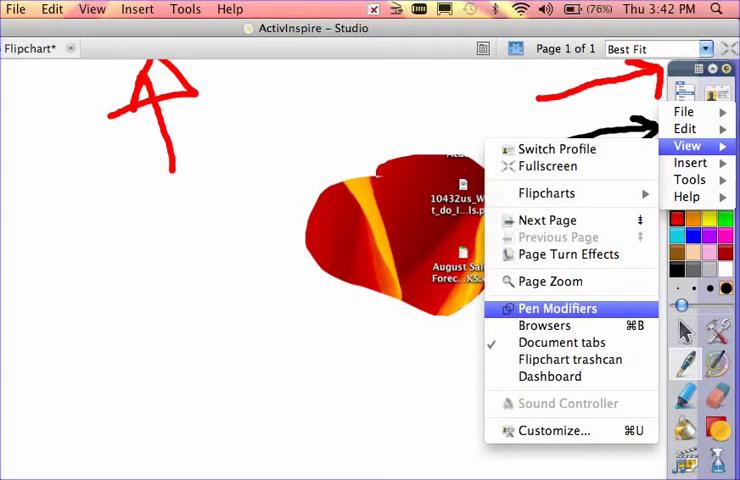
{"action": "mouse_move", "coordinate": [550, 281]}
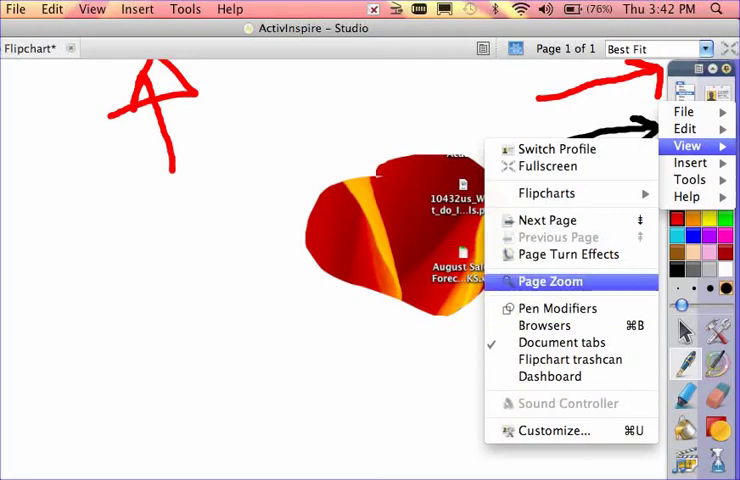